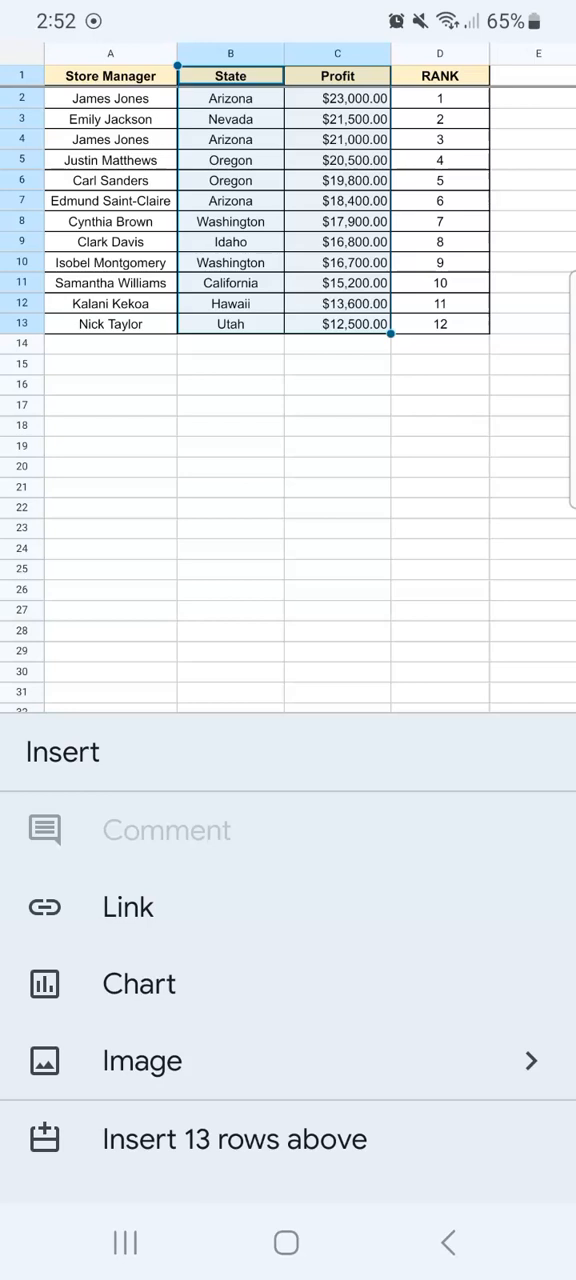
- Insert a chart from the selected State column B1:B13, giving a Count of State column chart
{"action": "left_click", "coordinate": [140, 984]}
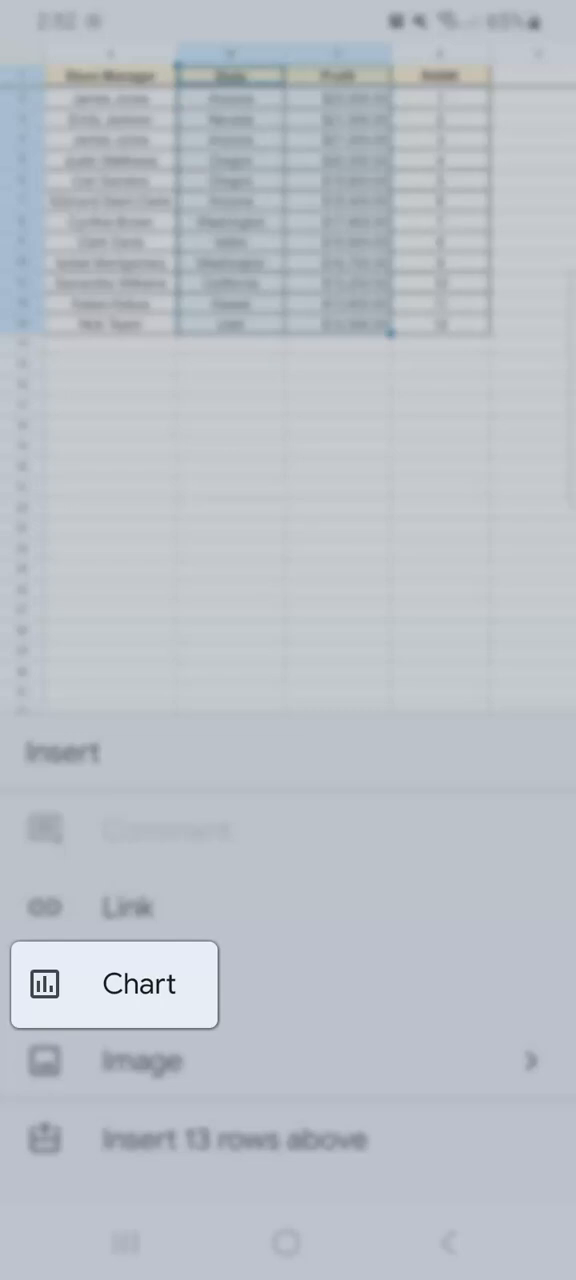
{"action": "left_click", "coordinate": [114, 984]}
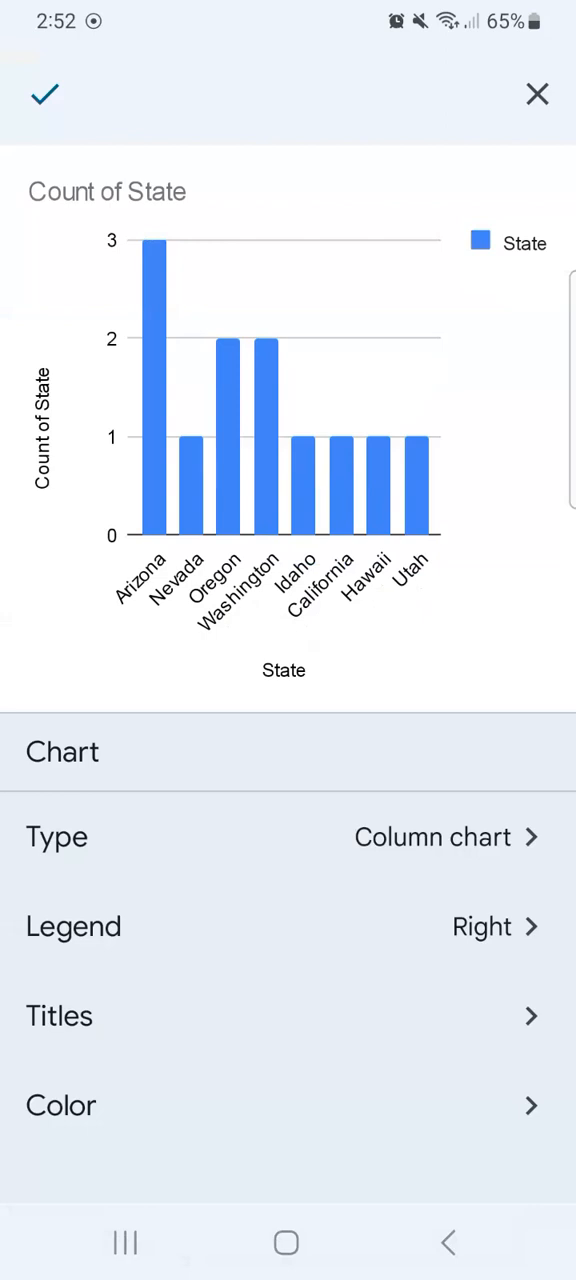
- Change the chart type to 3D pie after previewing the flat pie and horizontal bar options
{"action": "left_click", "coordinate": [288, 836]}
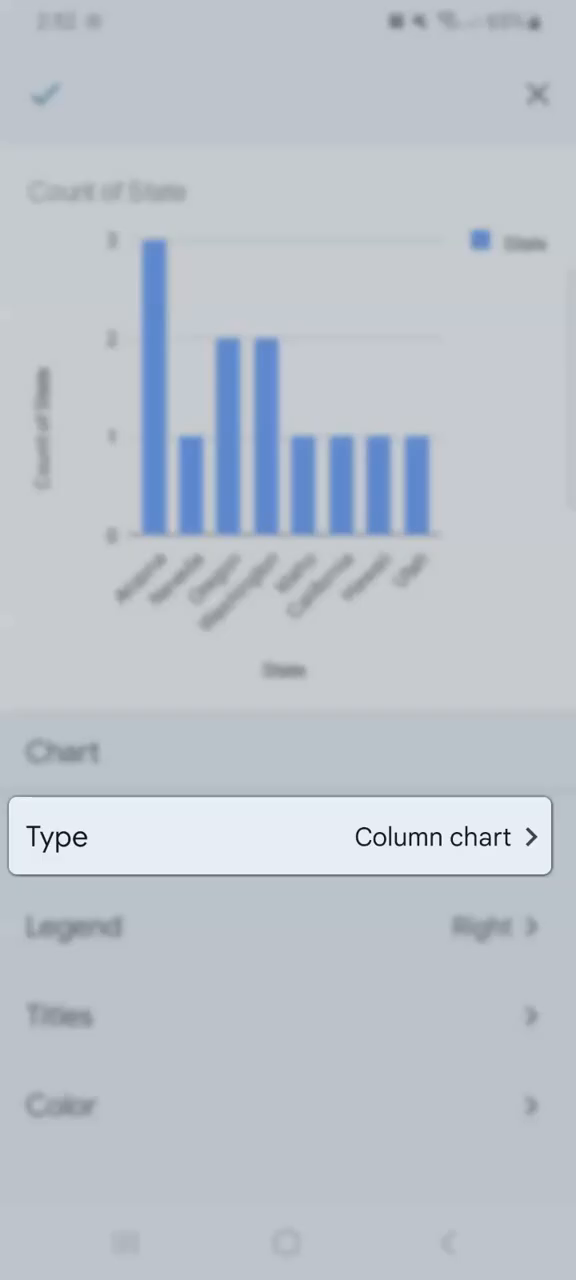
{"action": "left_click", "coordinate": [284, 836]}
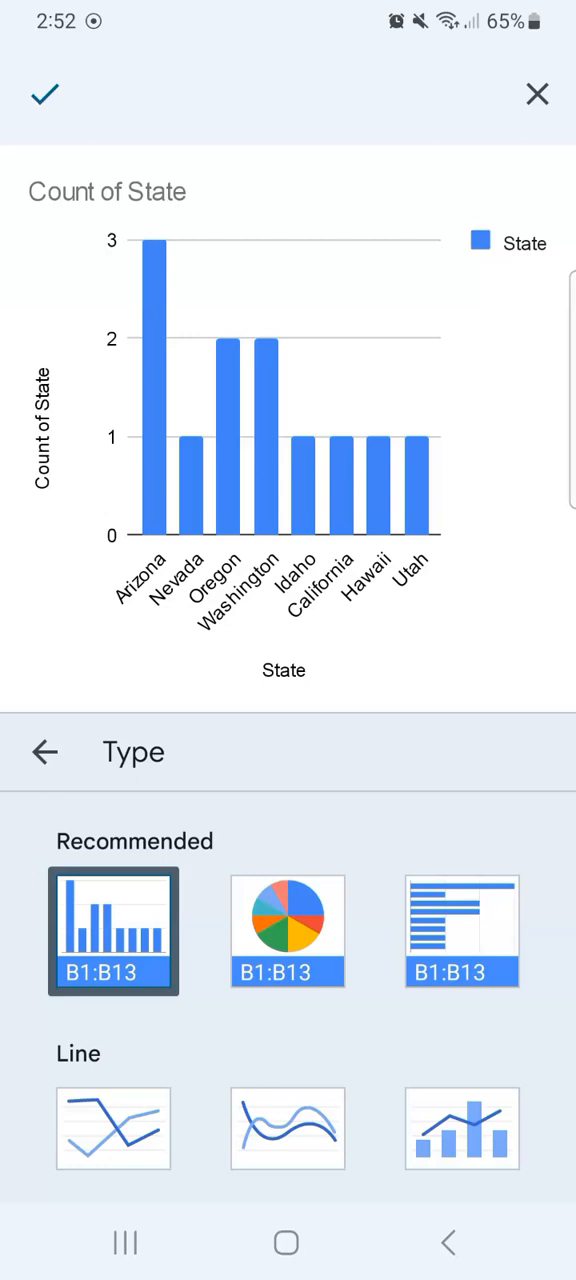
{"action": "left_click", "coordinate": [288, 932]}
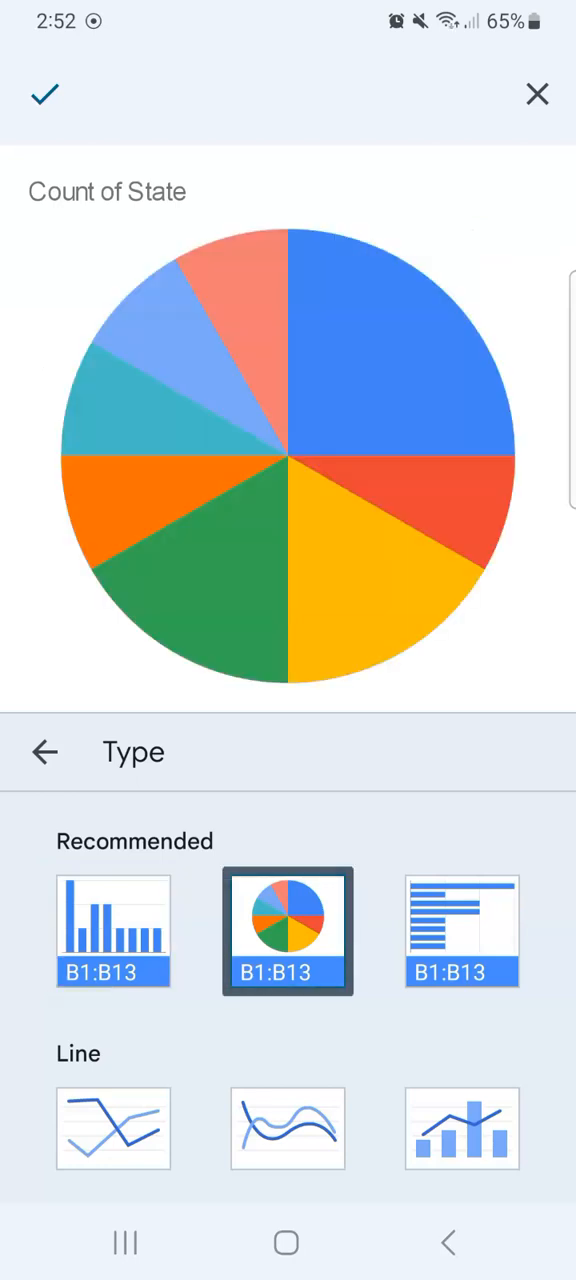
{"action": "left_click", "coordinate": [460, 930]}
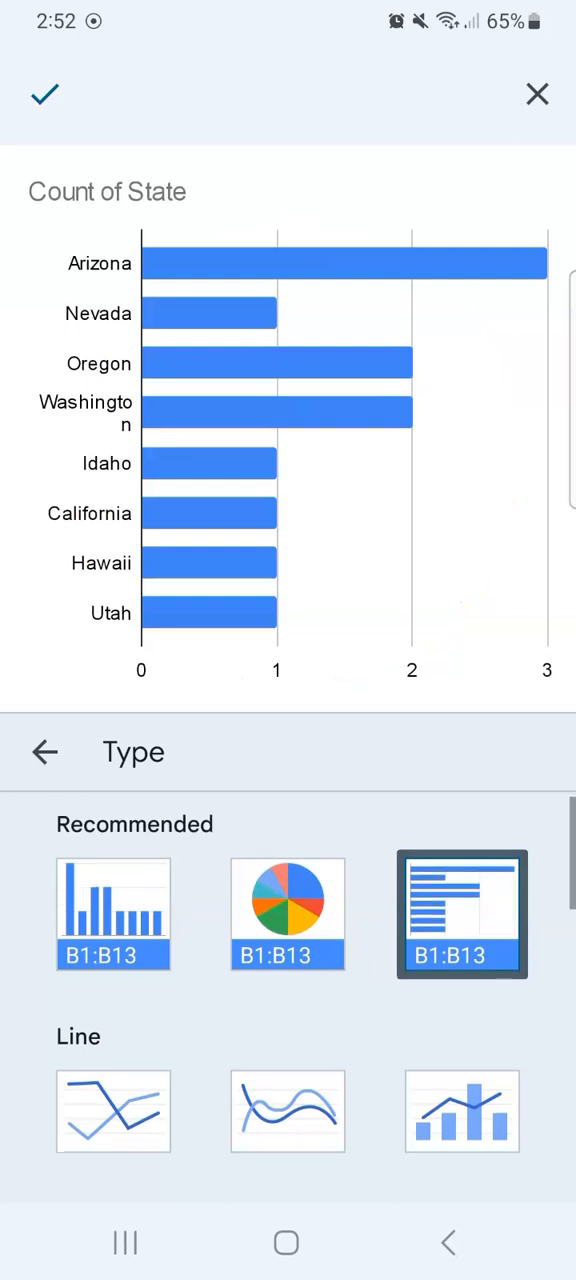
{"action": "scroll", "scroll_direction": "down", "scroll_amount": 3}
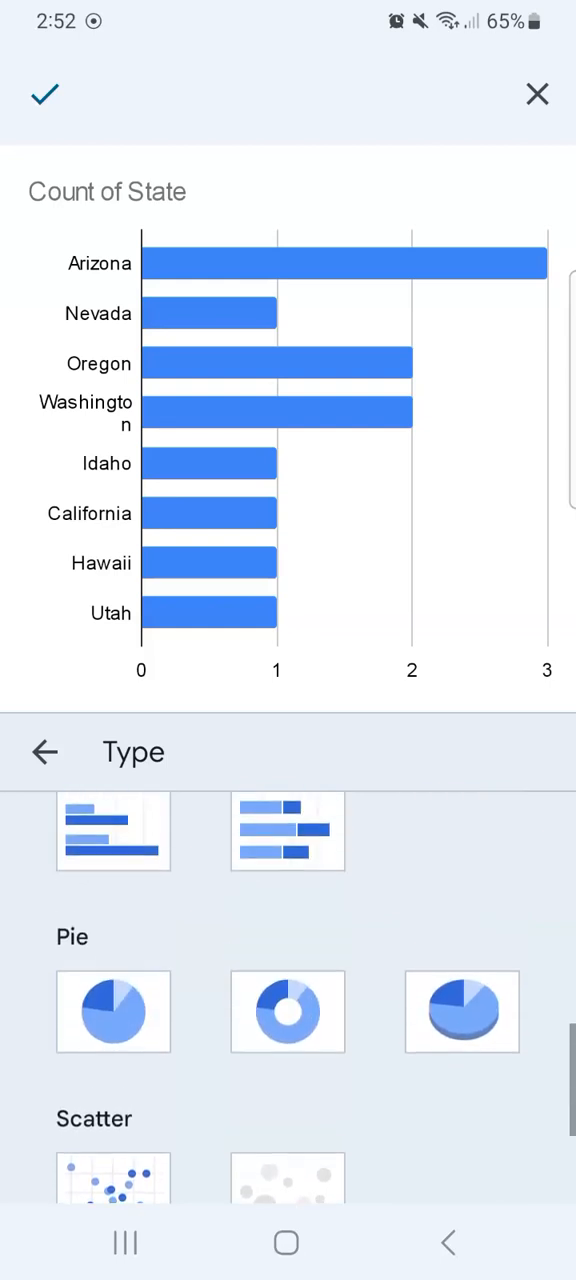
{"action": "left_click", "coordinate": [462, 1012]}
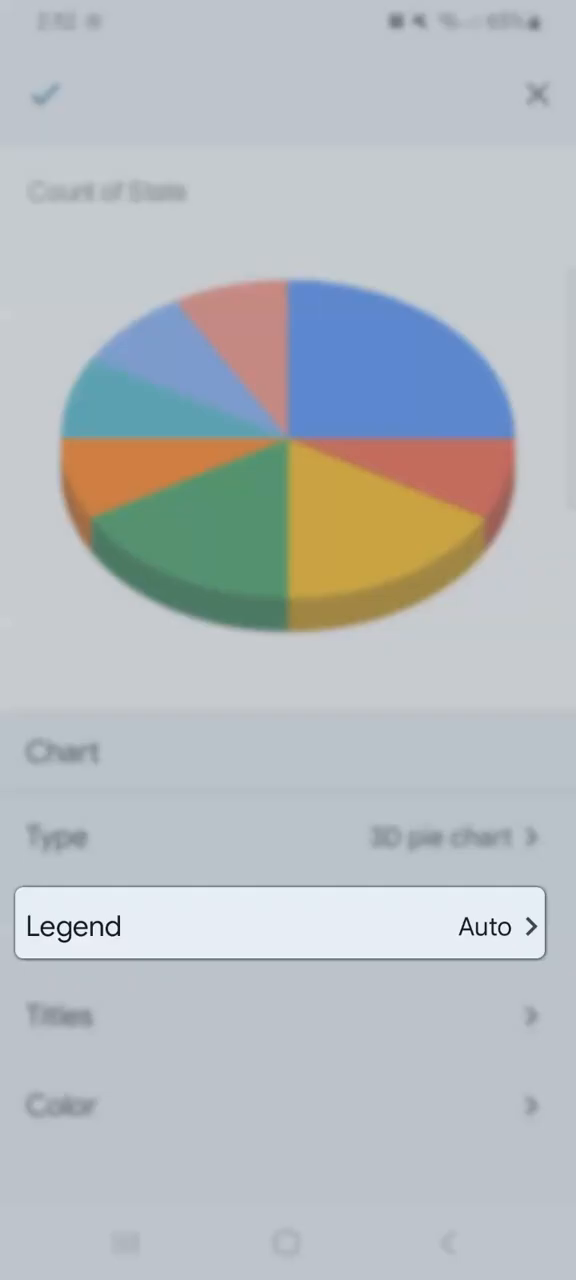
{"action": "left_click", "coordinate": [280, 924]}
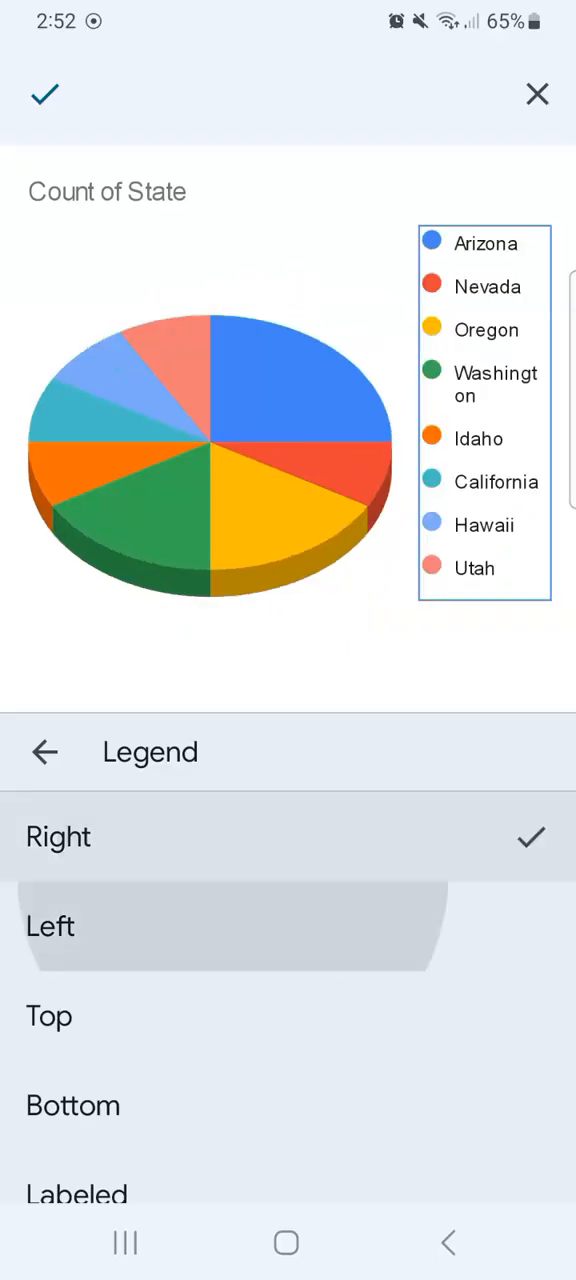
{"action": "left_click", "coordinate": [48, 1016]}
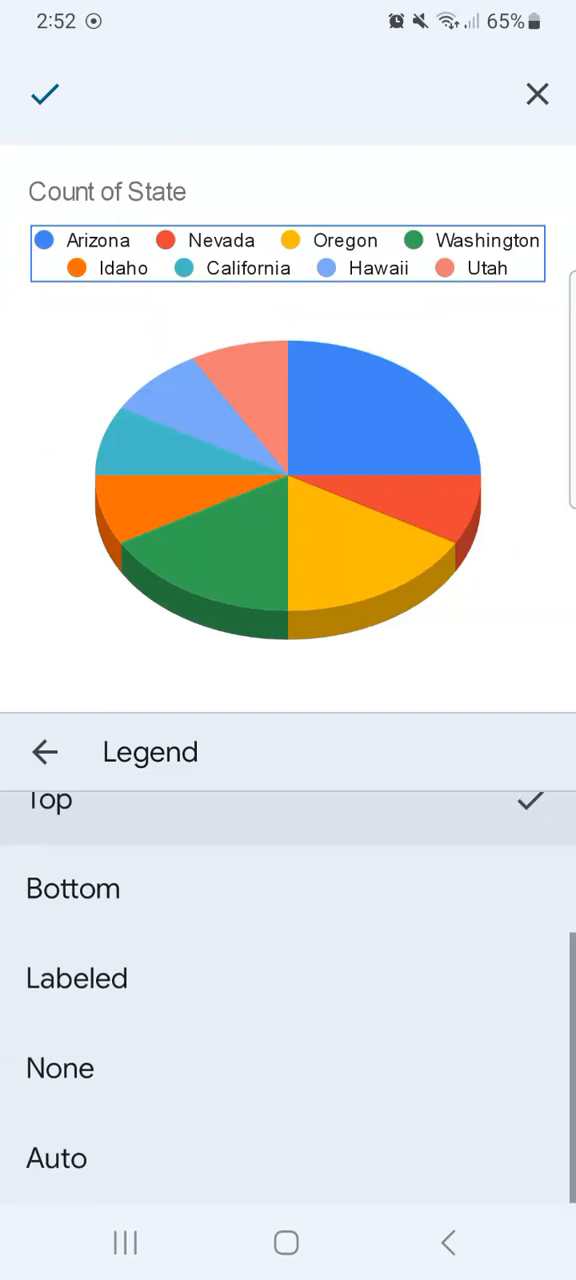
{"action": "left_click", "coordinate": [60, 1068]}
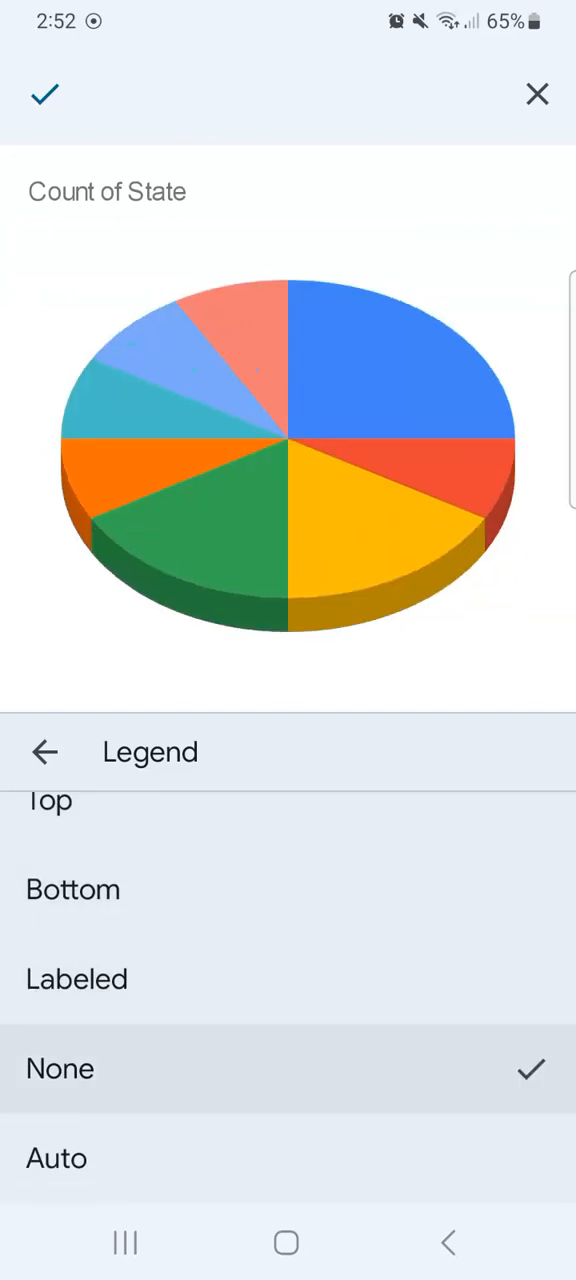
{"action": "left_click", "coordinate": [76, 978]}
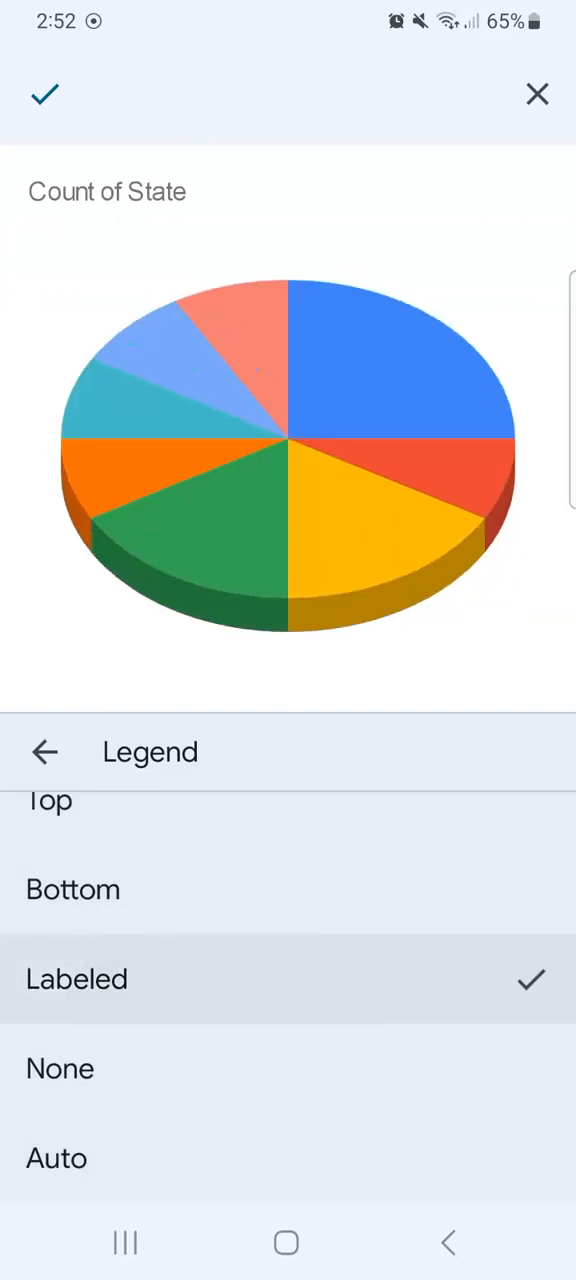
{"action": "left_click", "coordinate": [56, 1158]}
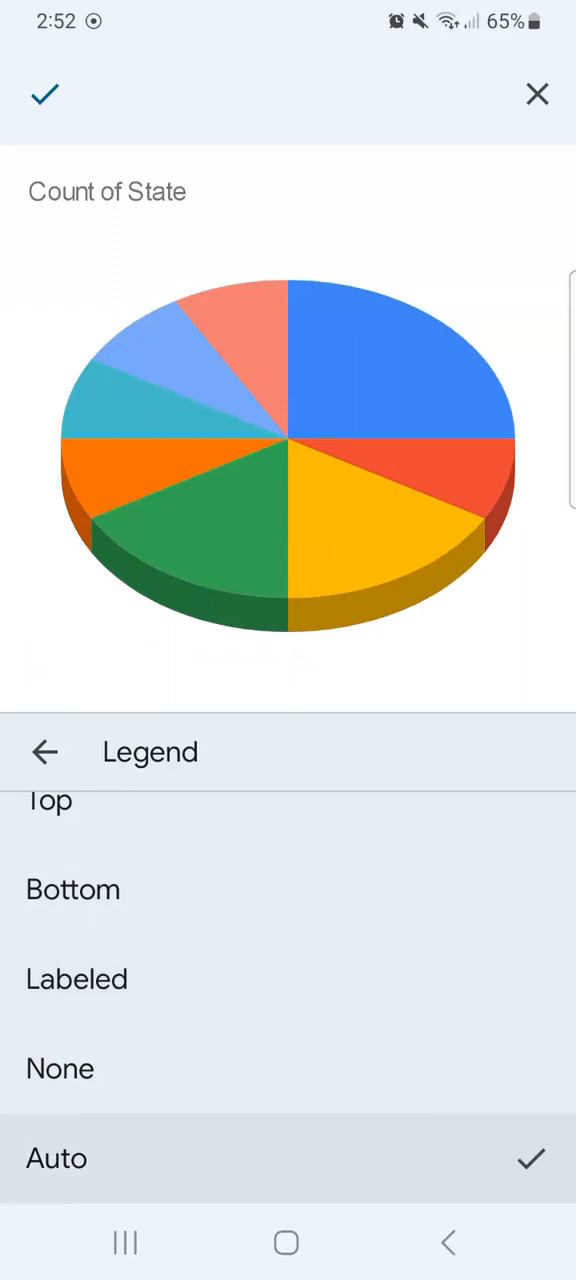
{"action": "left_click", "coordinate": [44, 752]}
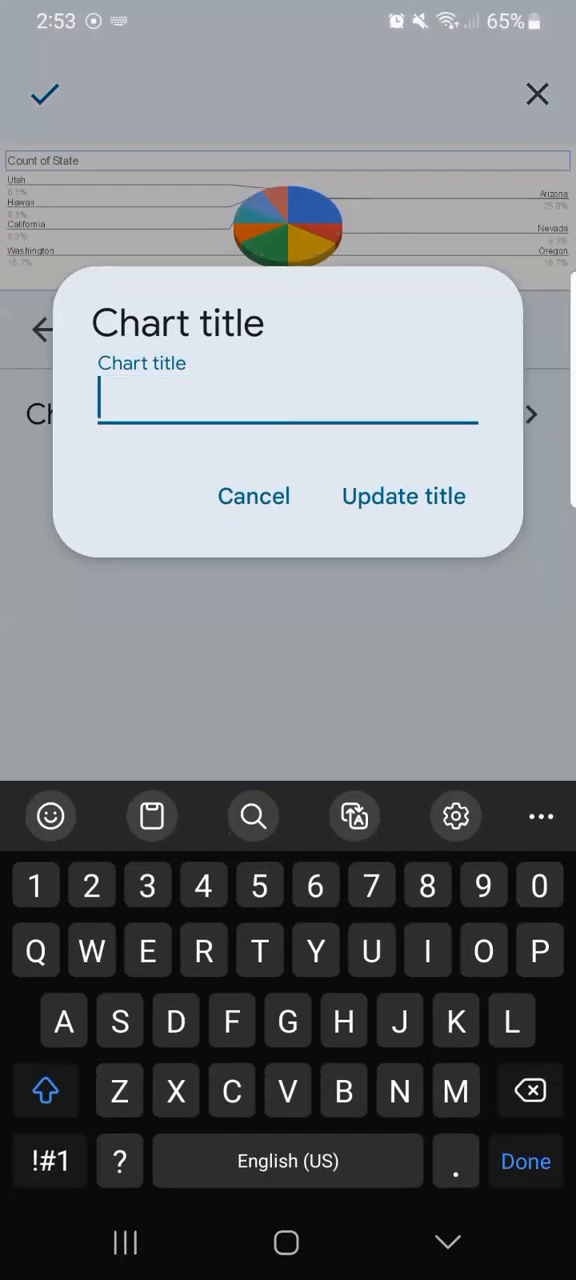
- Finish the chart title 'Profit by State' and move on to the per-state slice colour list
{"action": "type", "text": "Profit by"}
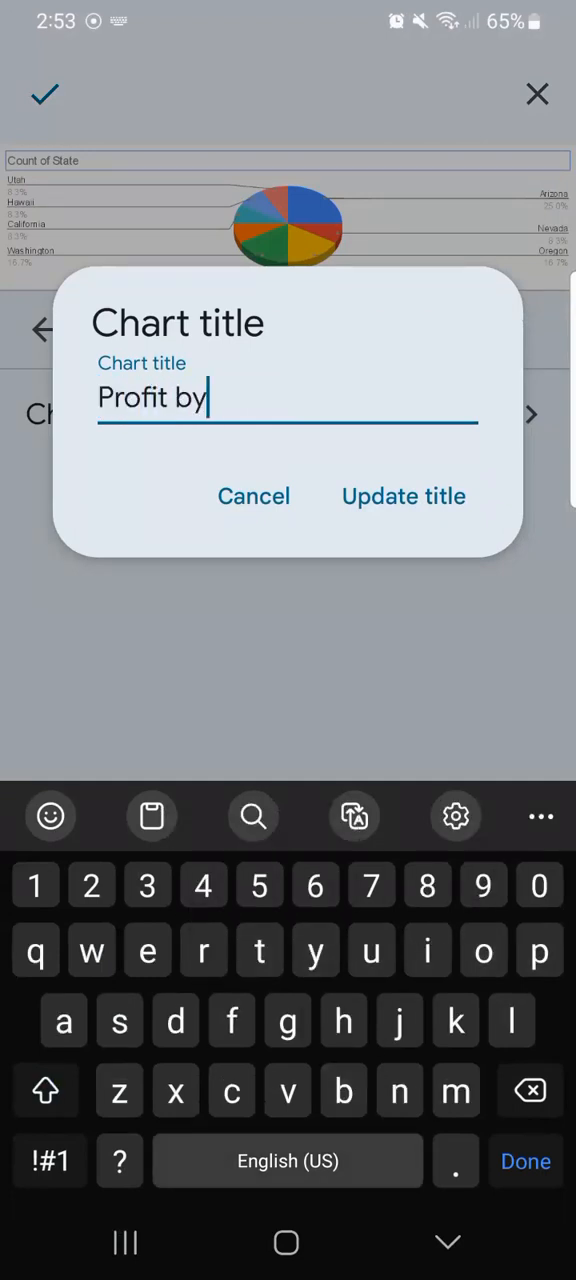
{"action": "type", "text": "State"}
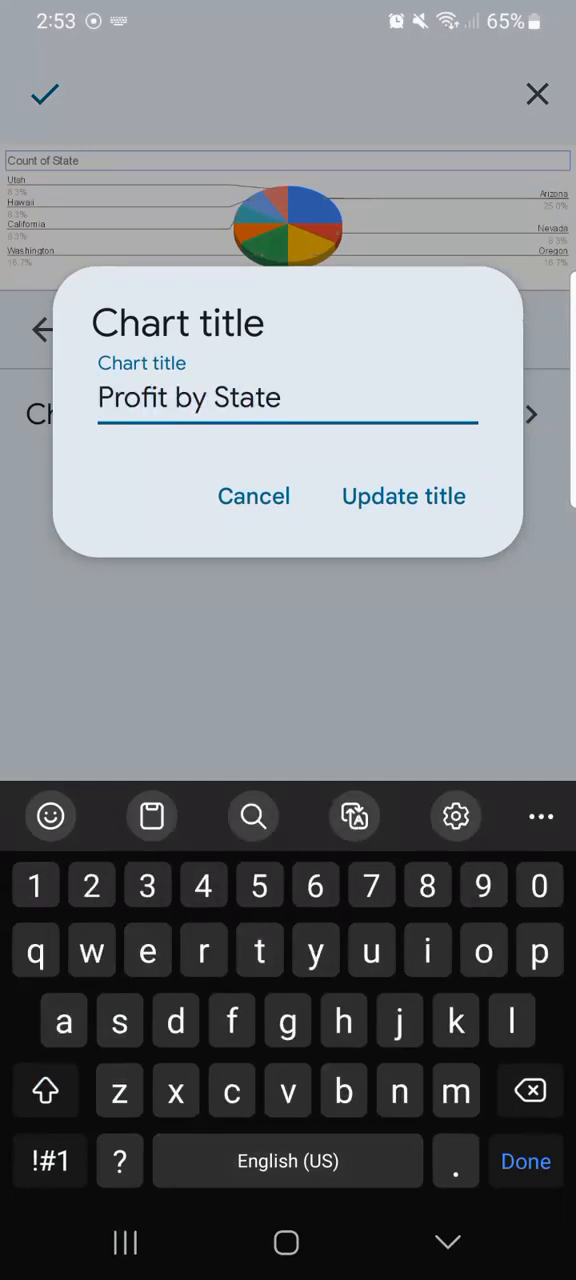
{"action": "left_click", "coordinate": [404, 496]}
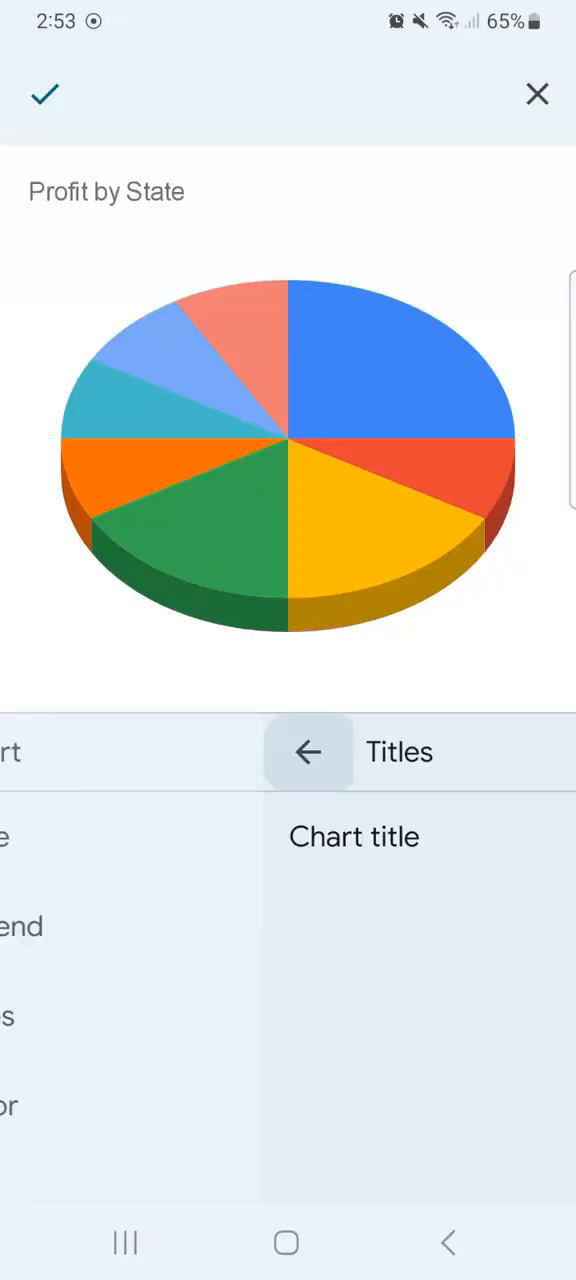
{"action": "left_click", "coordinate": [308, 752]}
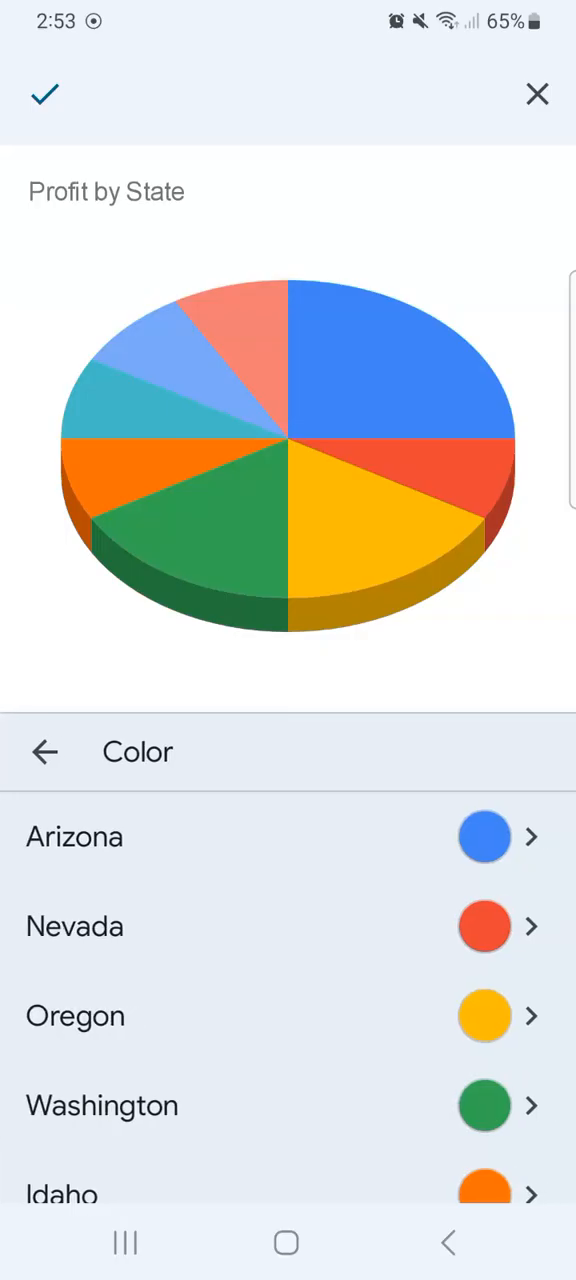
- Colour the Arizona slice the darkest blue shade and apply the chart changes back to the sheet
{"action": "scroll", "scroll_direction": "down", "scroll_amount": 3}
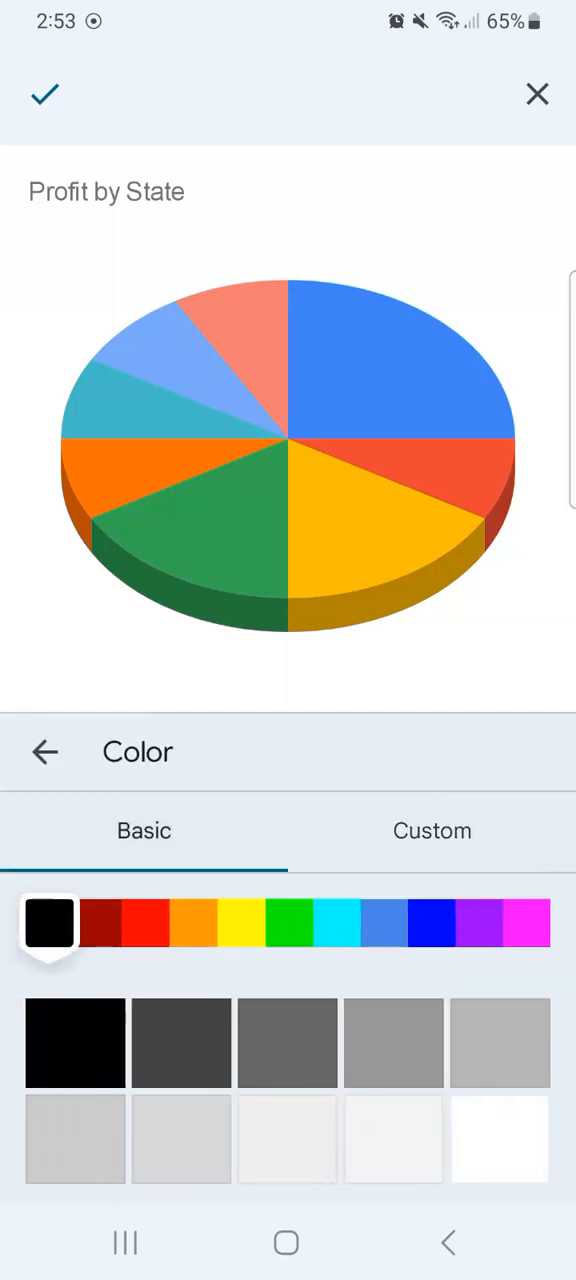
{"action": "left_click", "coordinate": [384, 922]}
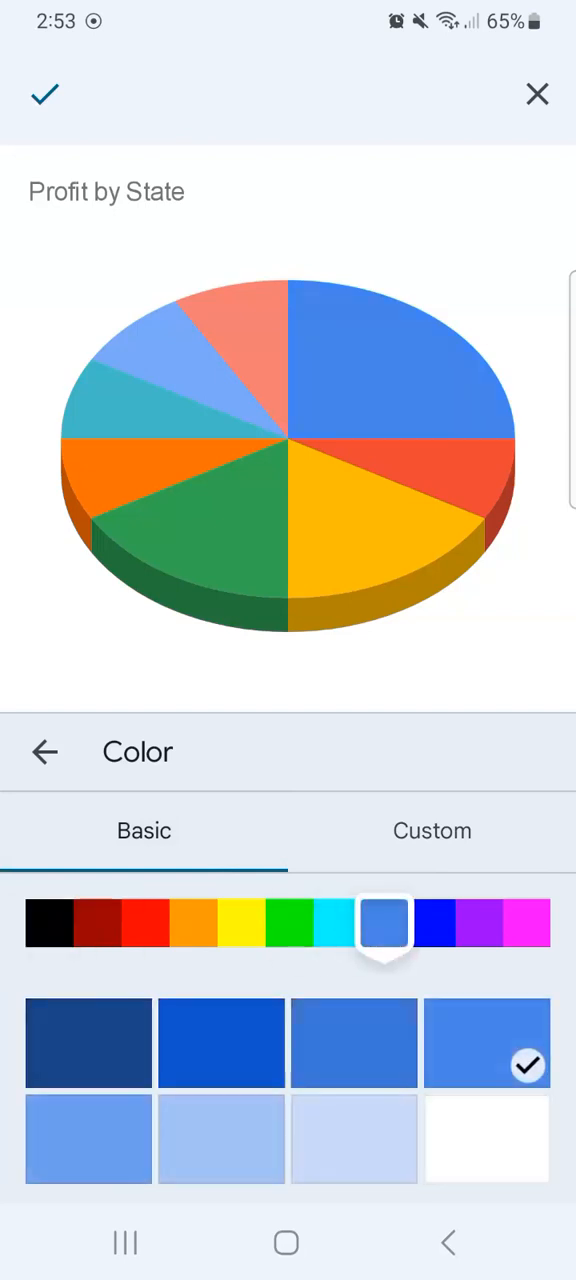
{"action": "left_click", "coordinate": [354, 1140]}
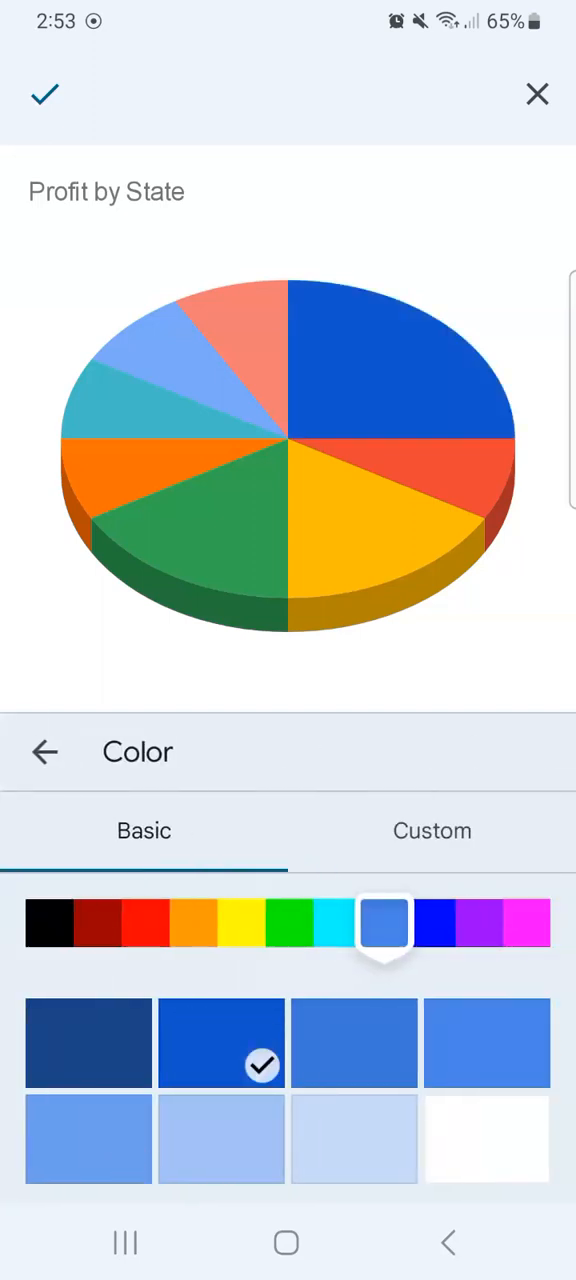
{"action": "left_click", "coordinate": [88, 1042]}
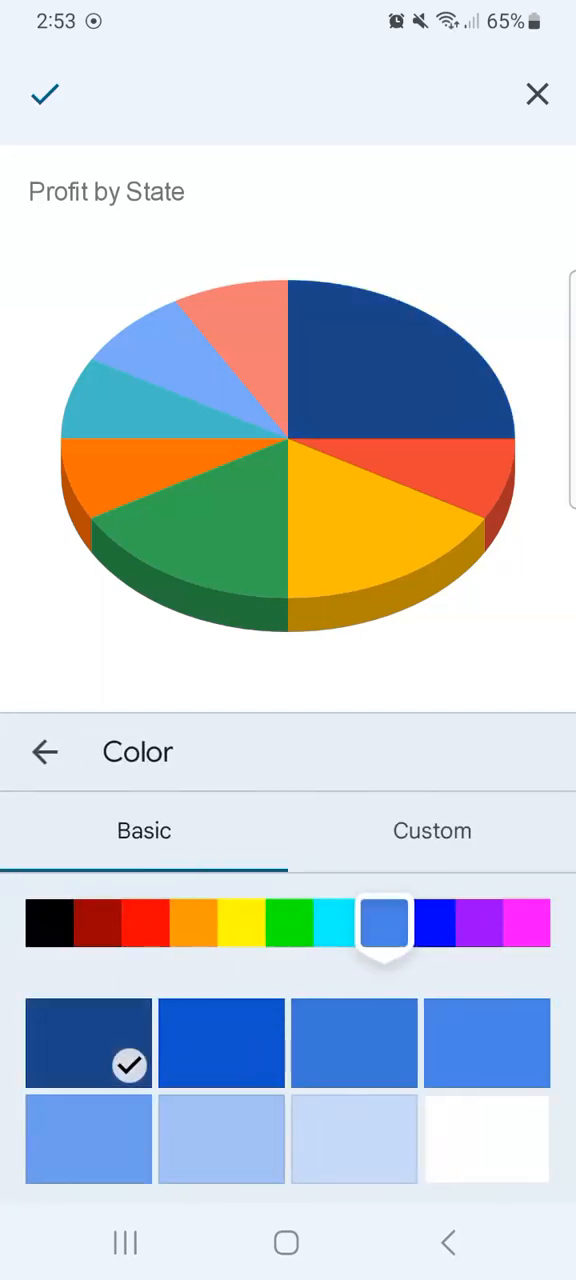
{"action": "left_click", "coordinate": [44, 752]}
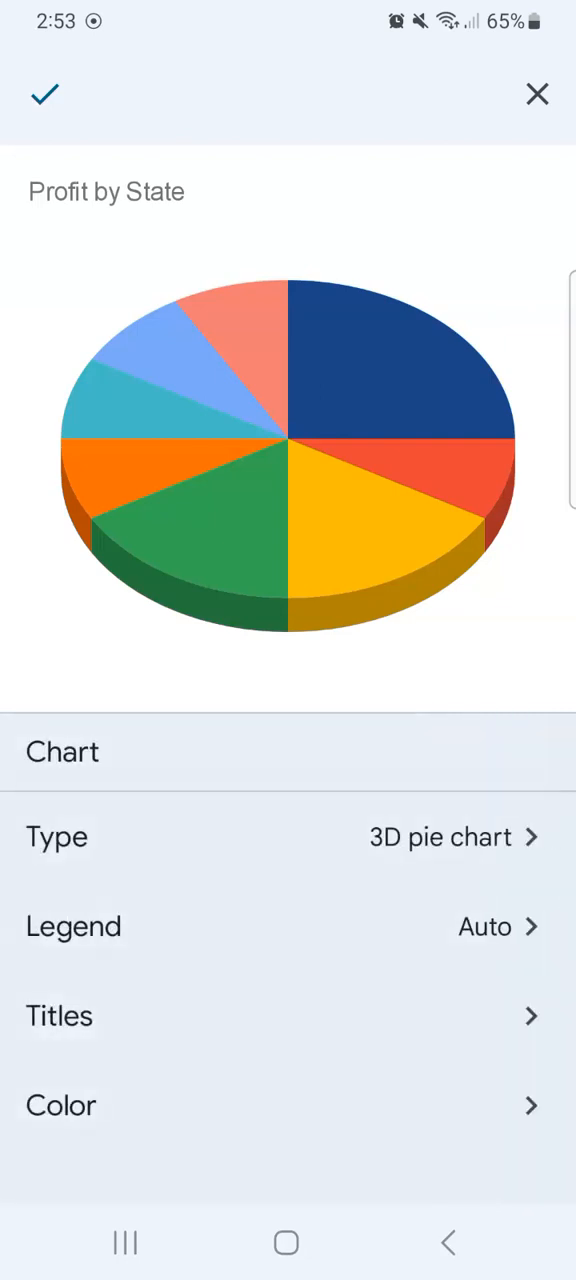
{"action": "left_click", "coordinate": [44, 94]}
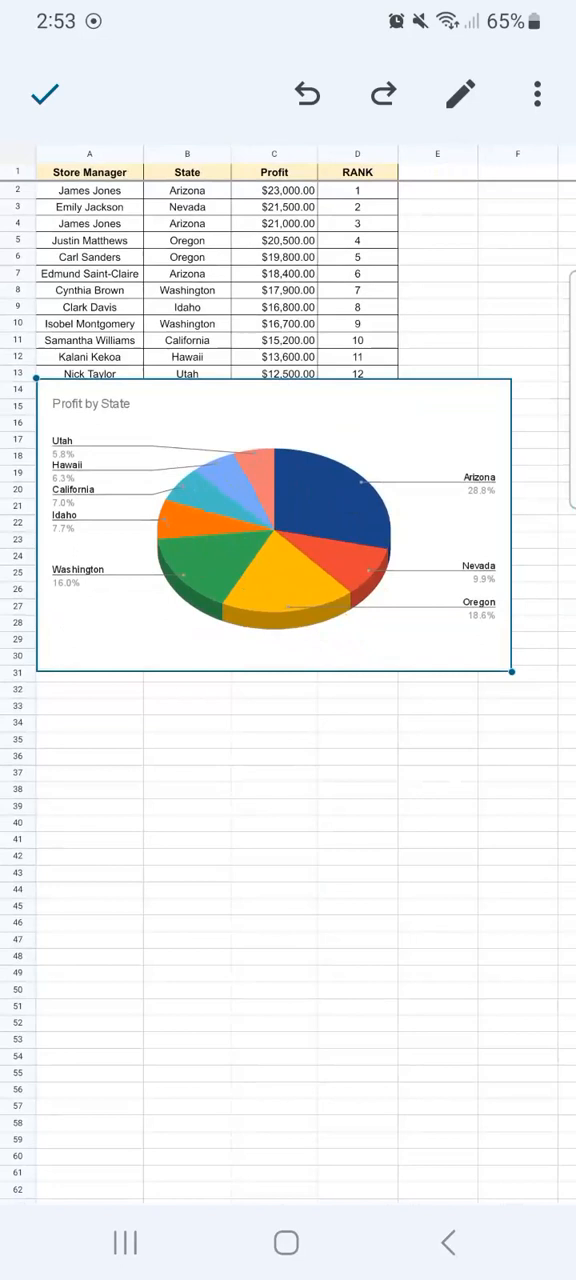
- Shrink the Profit by State pie chart by its corner handle so it sits under the store table's columns
{"action": "left_click_drag", "start_coordinate": [510, 672], "coordinate": [398, 602]}
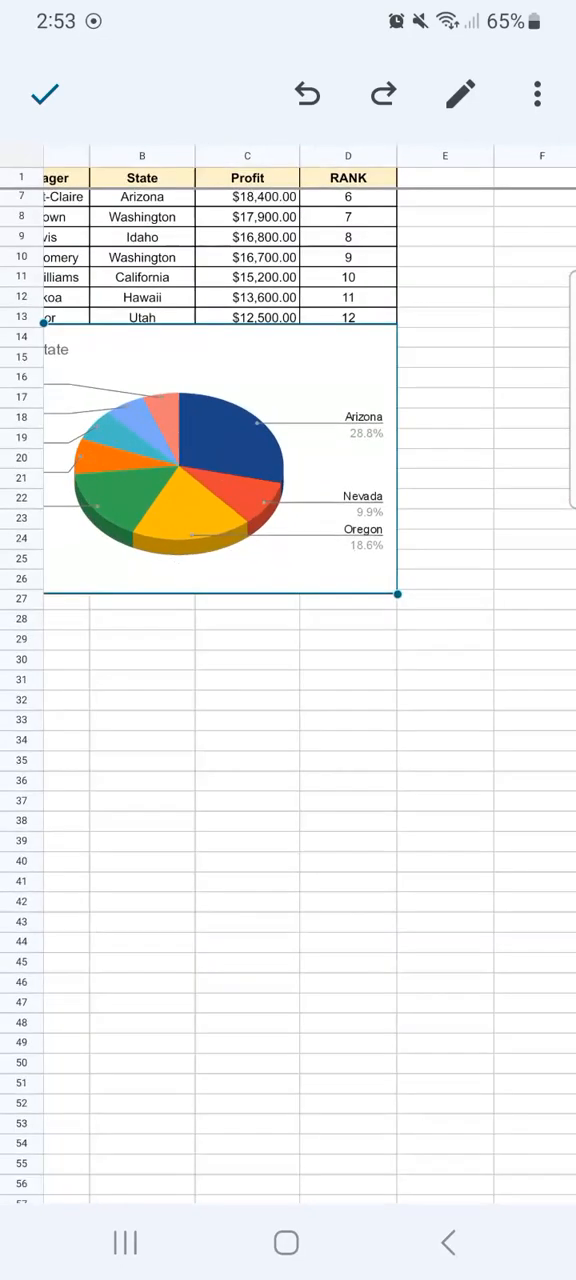
{"action": "scroll", "scroll_direction": "down", "scroll_amount": 3}
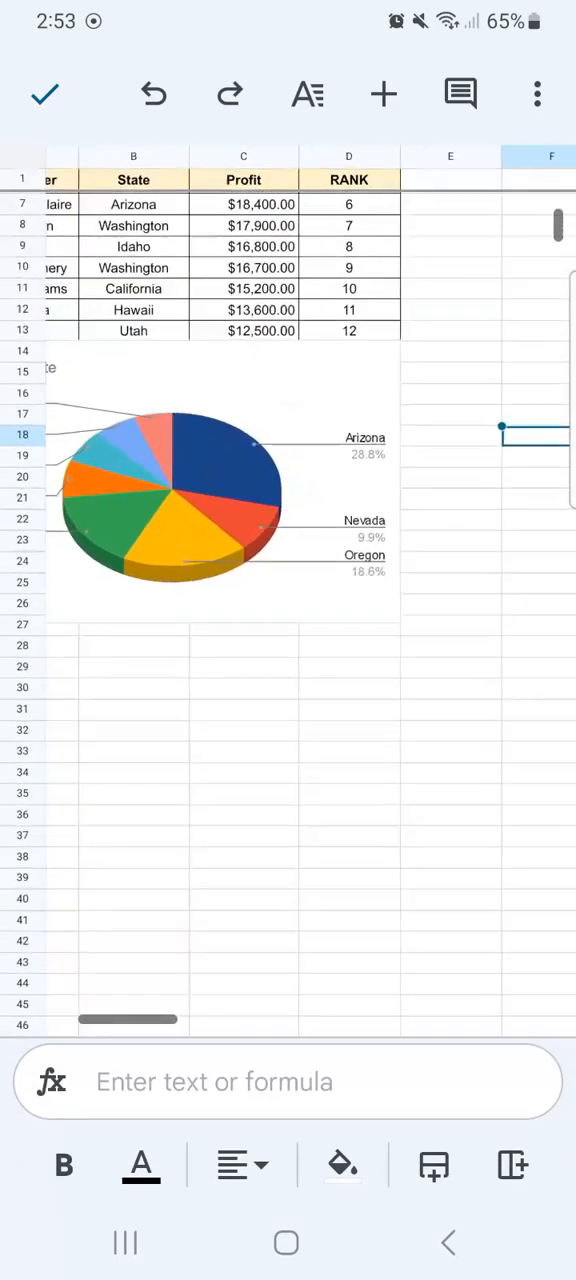
{"action": "scroll", "scroll_direction": "left", "scroll_amount": 3}
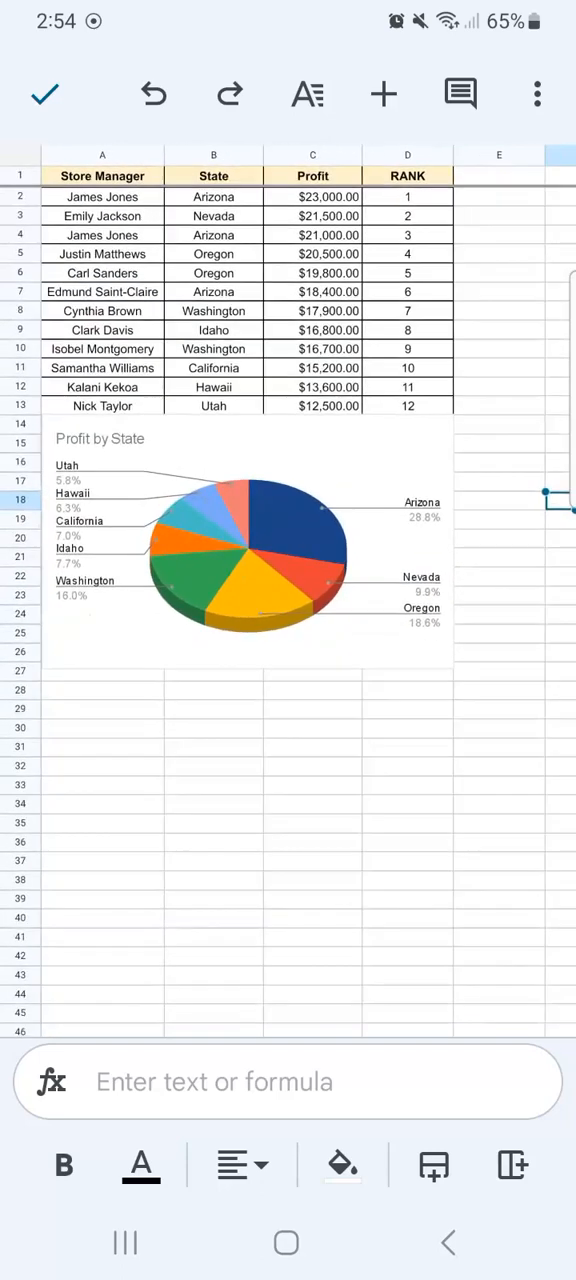
{"action": "scroll", "scroll_direction": "down", "scroll_amount": 3}
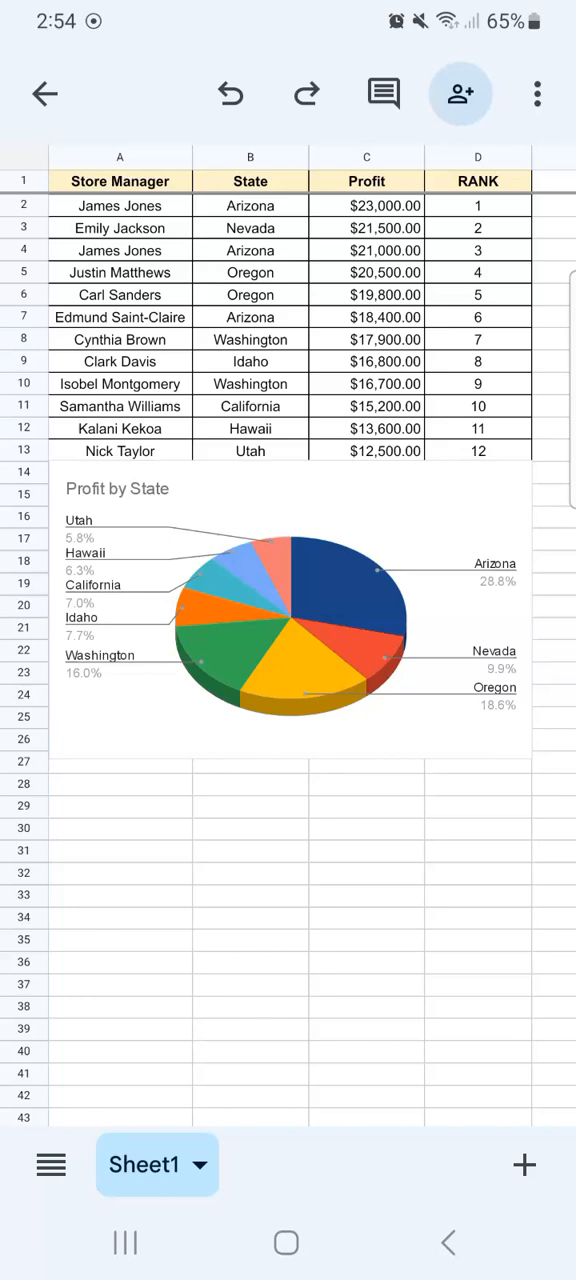
{"action": "double_click", "coordinate": [290, 624]}
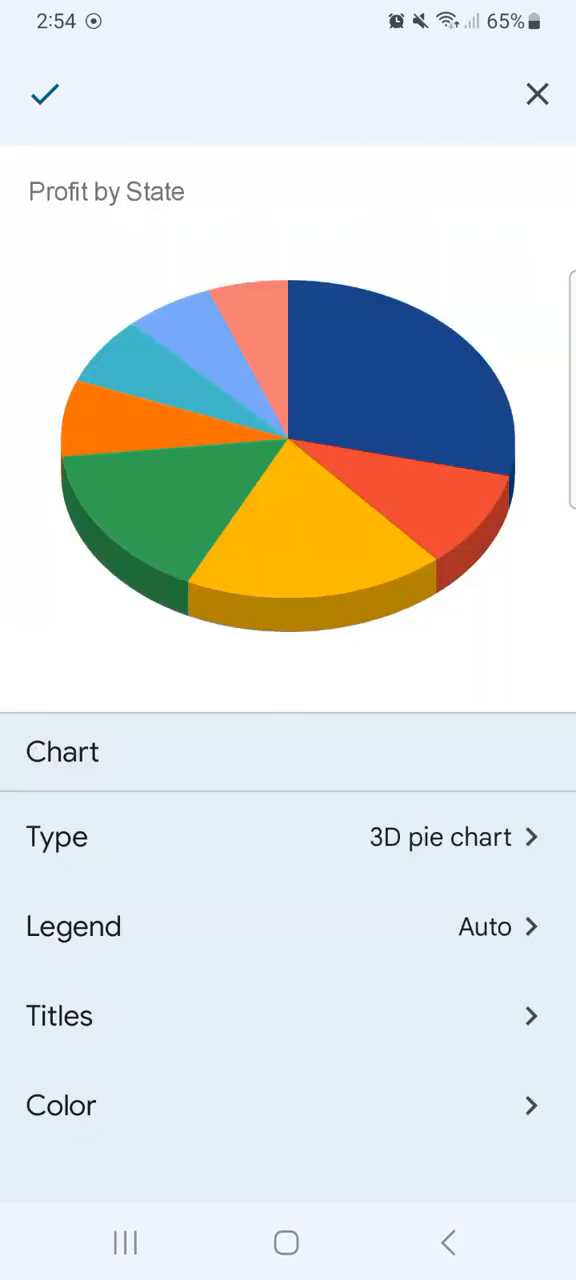
{"action": "left_click", "coordinate": [288, 836]}
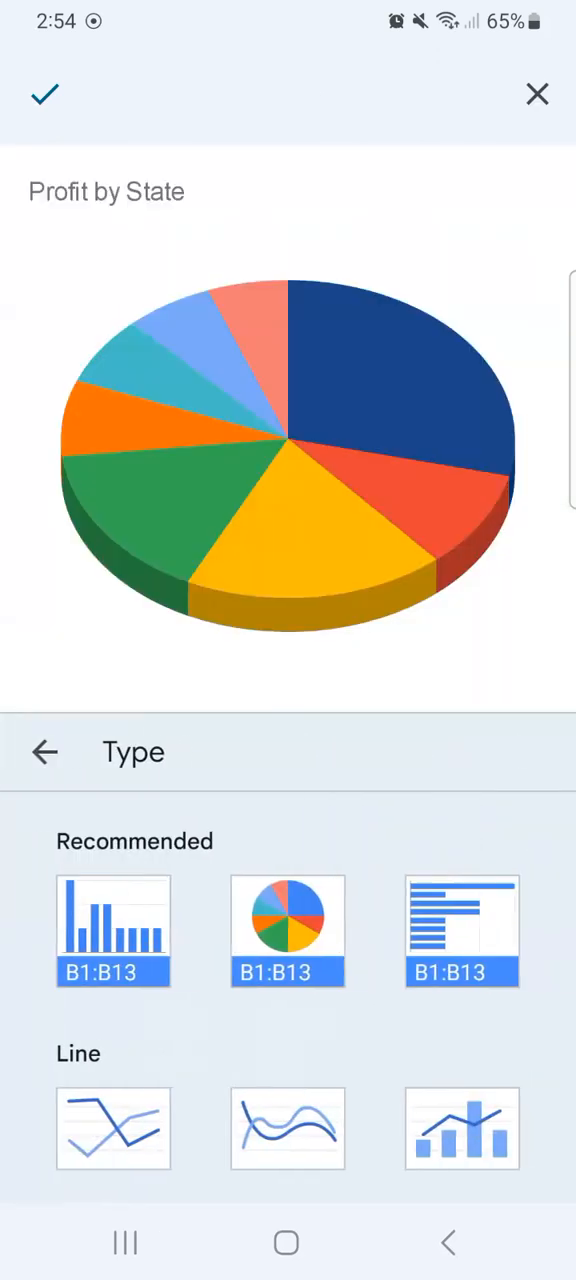
{"action": "left_click", "coordinate": [112, 930]}
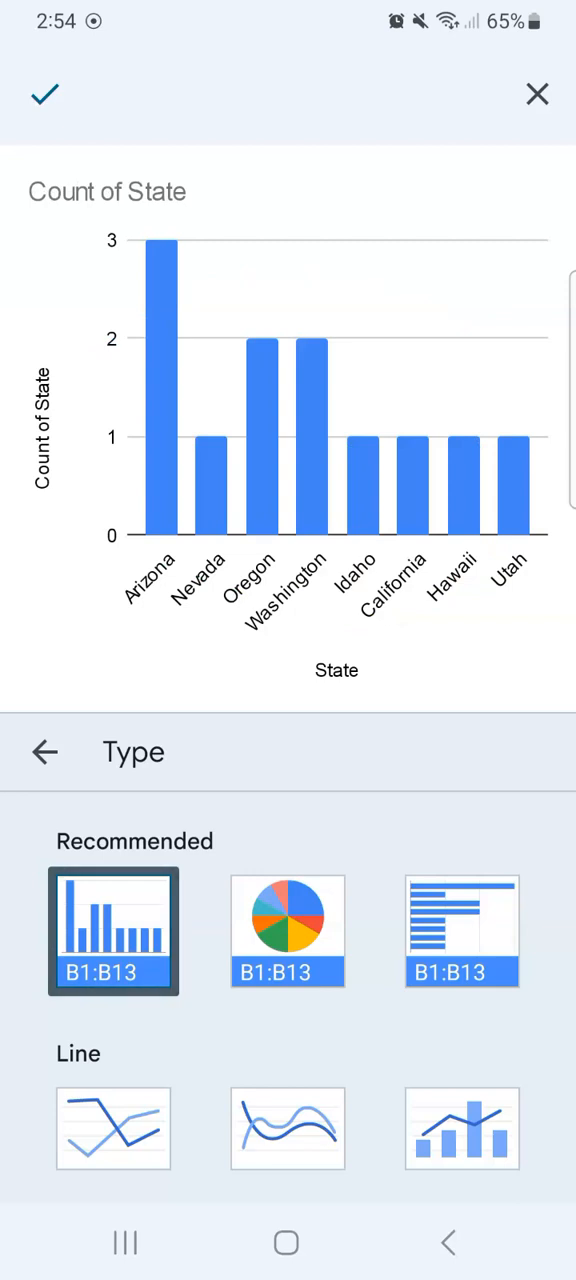
{"action": "left_click", "coordinate": [44, 94]}
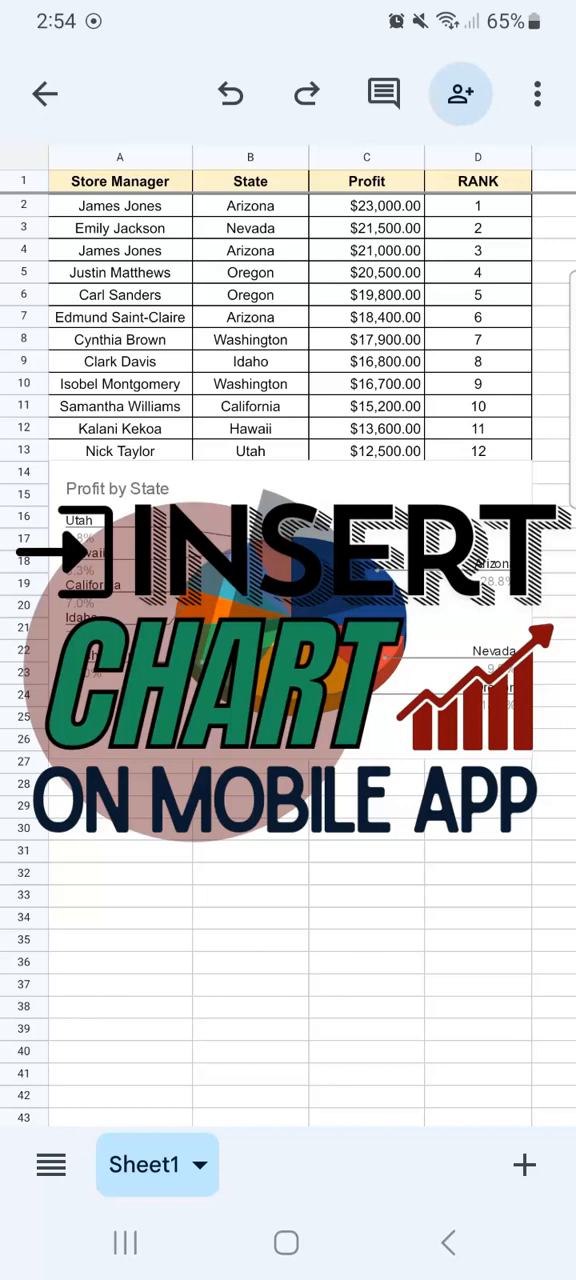
{"action": "left_click", "coordinate": [366, 916]}
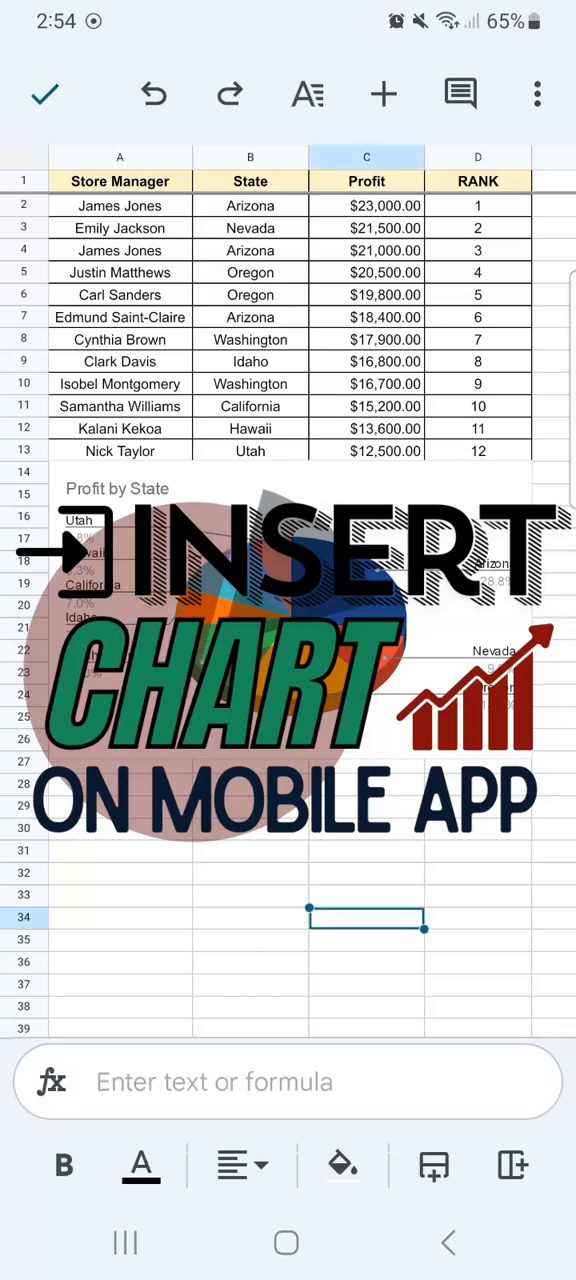